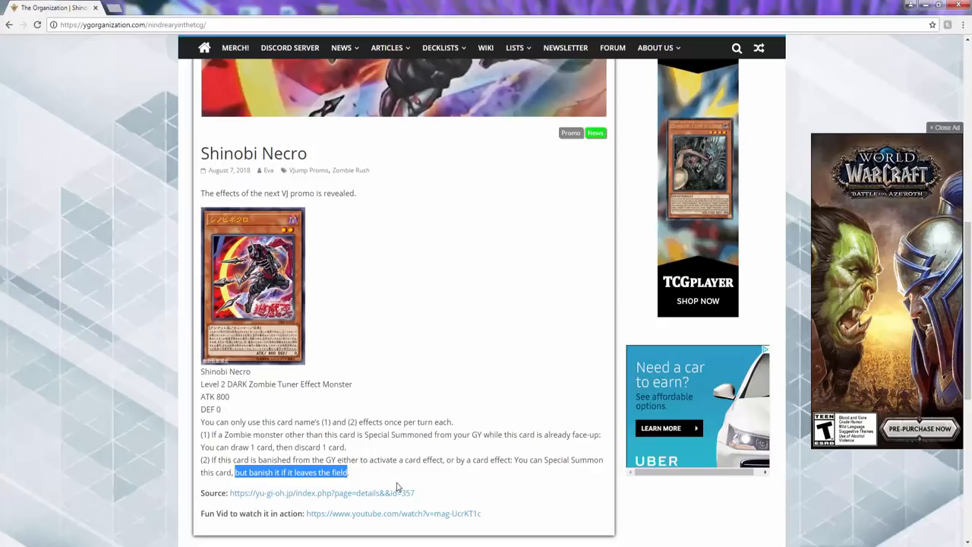
Step: Clear the selection on the highlighted final clause of the Shinobi Necro effect text
left_click(396, 483)
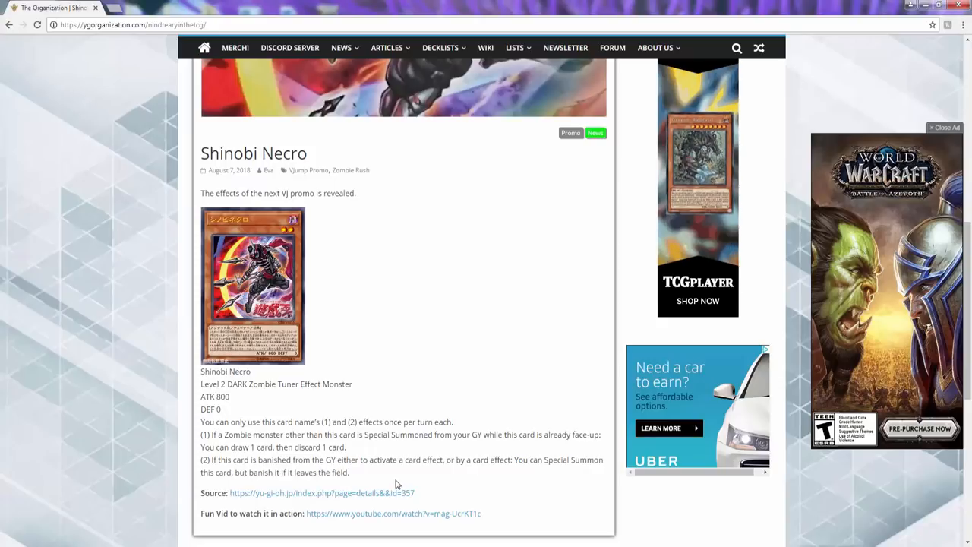